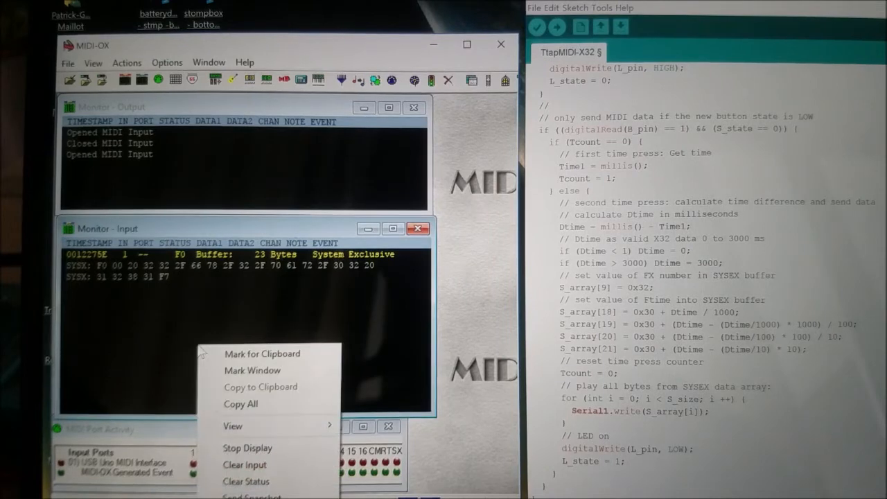
{"action": "mouse_move", "coordinate": [244, 464]}
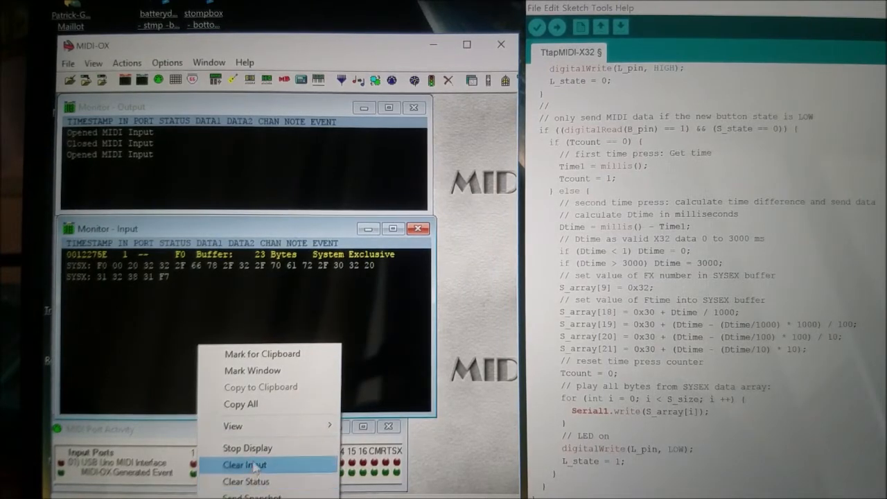
Step: Clear the earlier SysEx message from the MIDI-OX Monitor - Input log
{"action": "left_click", "coordinate": [246, 464]}
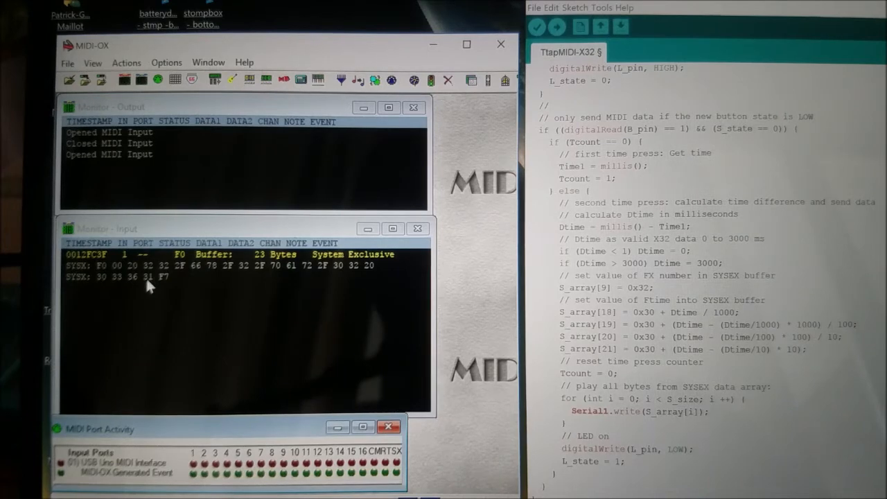
{"action": "mouse_move", "coordinate": [249, 260]}
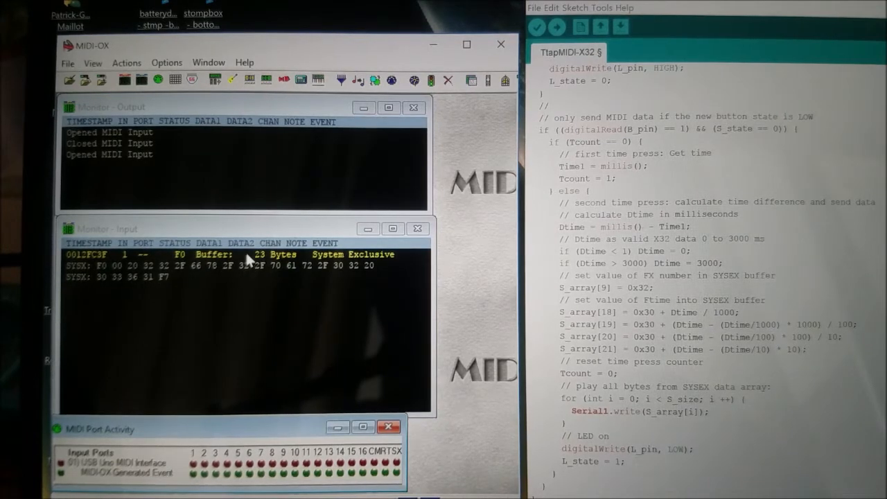
{"action": "mouse_move", "coordinate": [248, 279]}
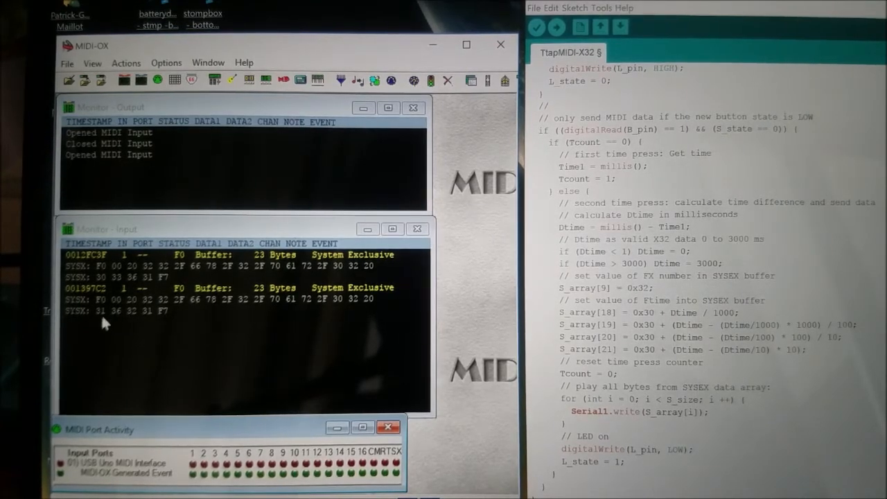
{"action": "mouse_move", "coordinate": [136, 320]}
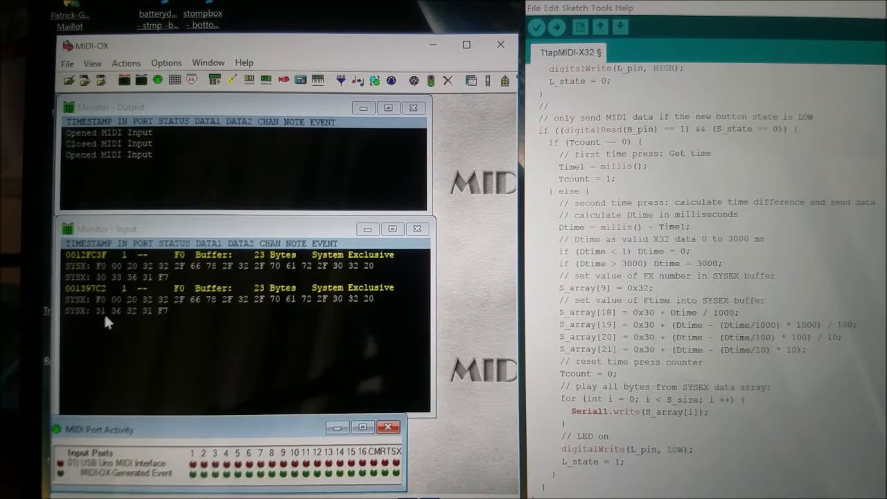
{"action": "mouse_move", "coordinate": [114, 321]}
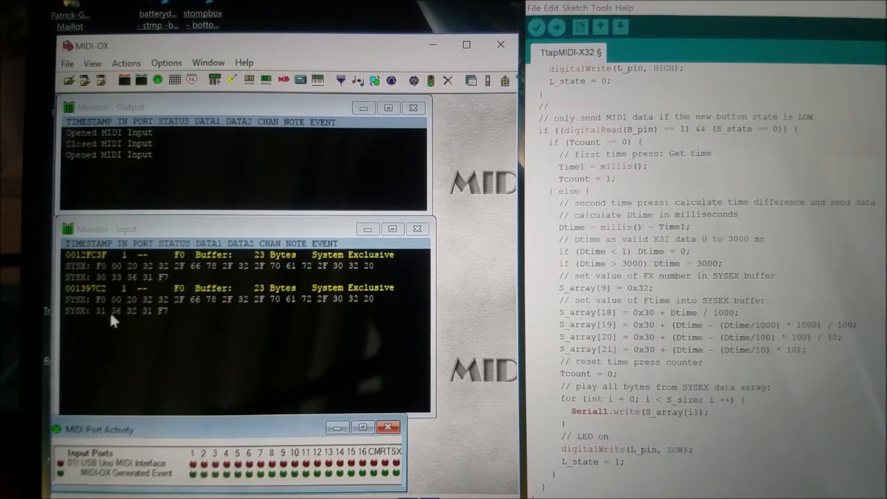